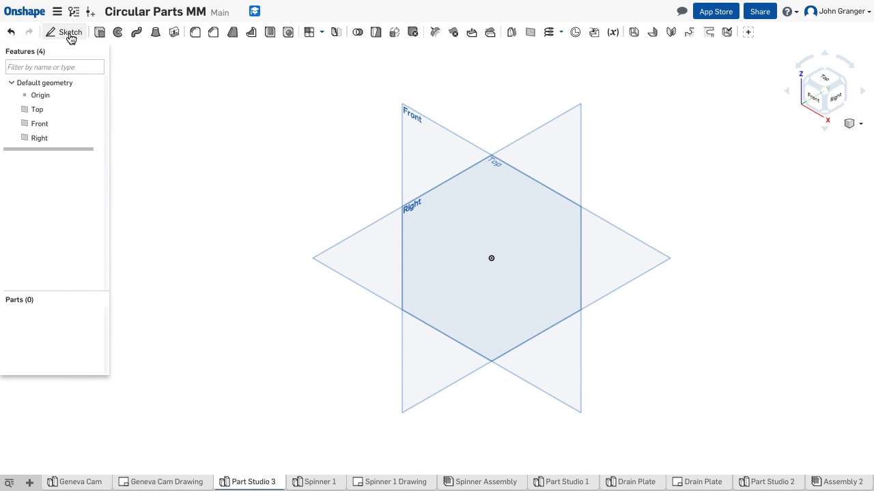
- Start a new sketch on the Front plane and view it normal to the plane
left_click(70, 31)
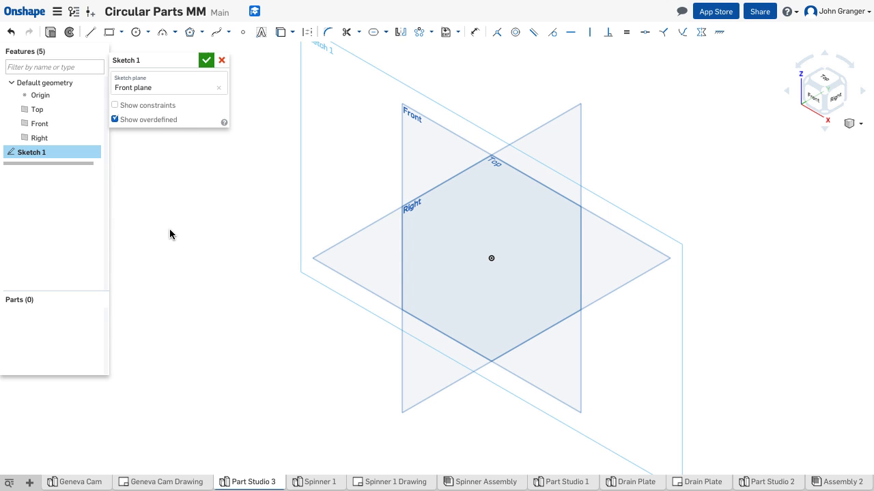
right_click(172, 235)
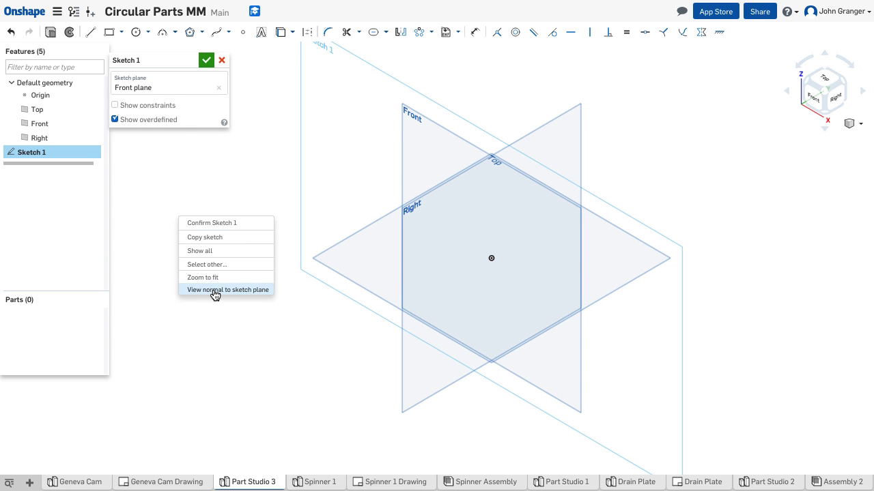
left_click(227, 289)
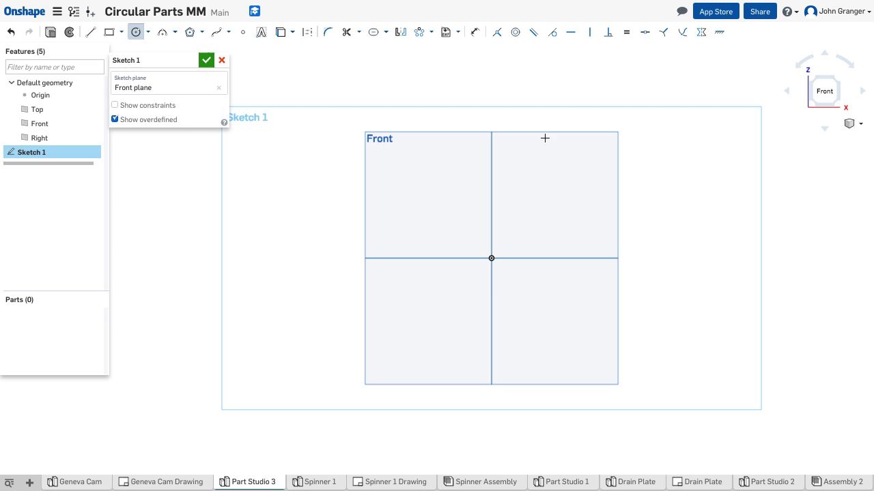
mouse_move(492, 259)
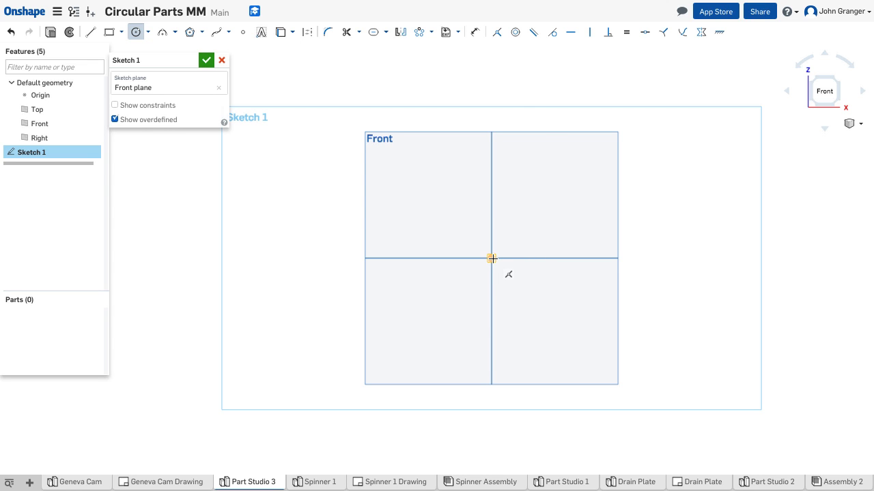
- Place the Ø150 circle's centre at the origin
left_click(553, 183)
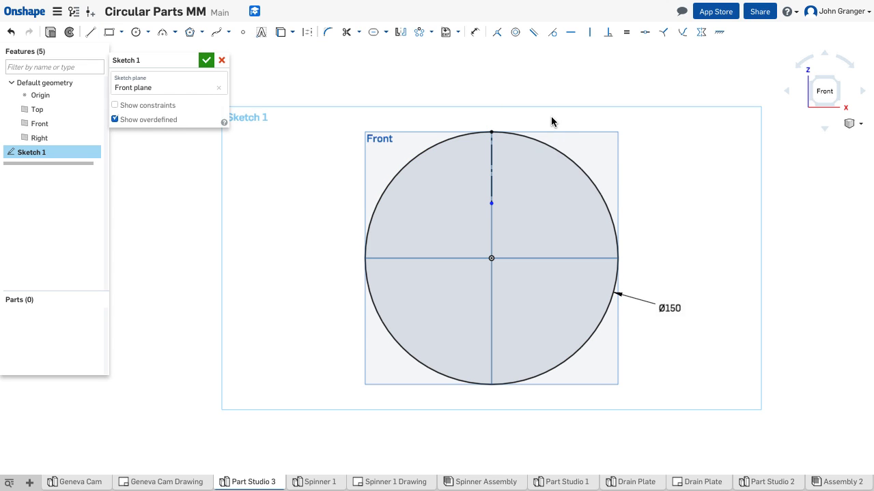
- Dimension the construction-line point 75/2 (37.5 mm) above the circle centre
left_click(409, 200)
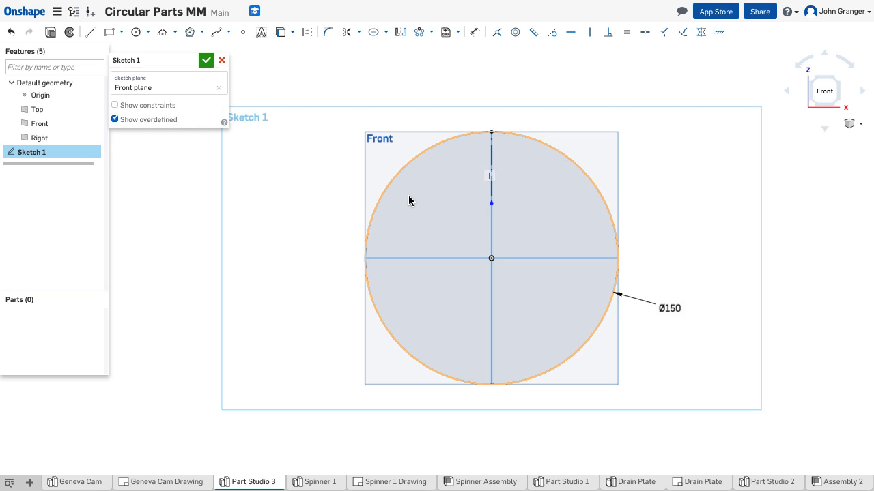
mouse_move(393, 207)
type("75")
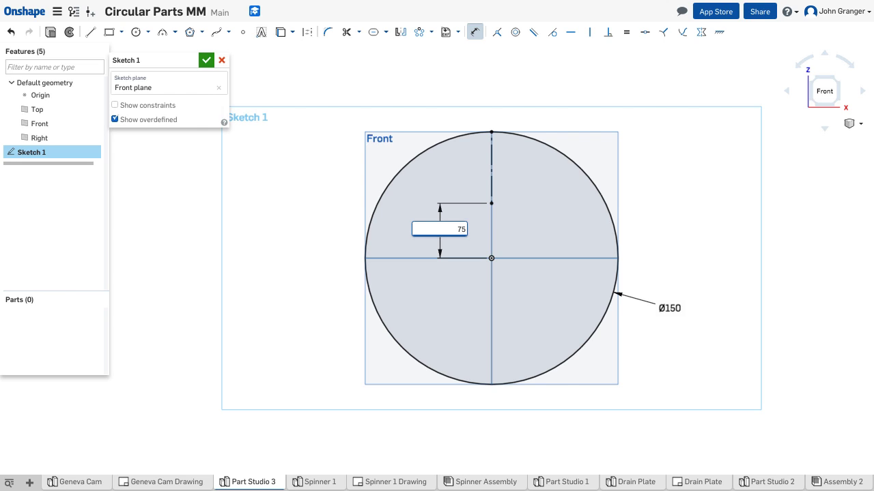
type("/2")
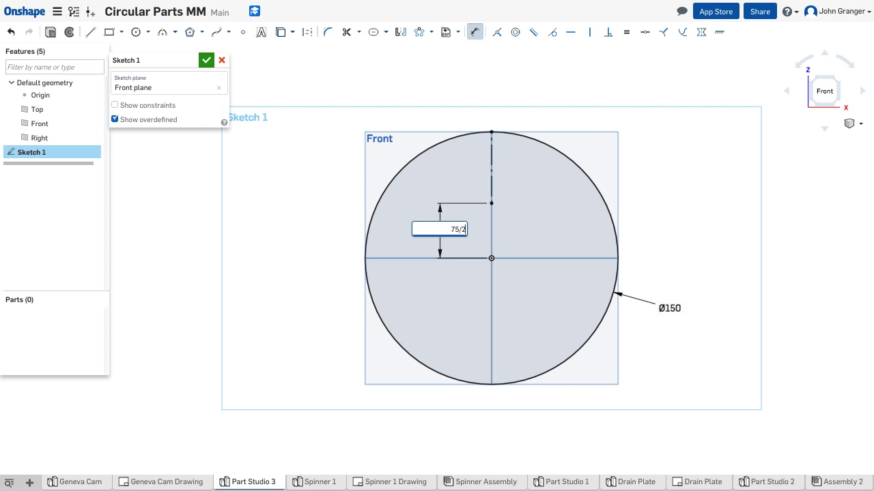
key("Return")
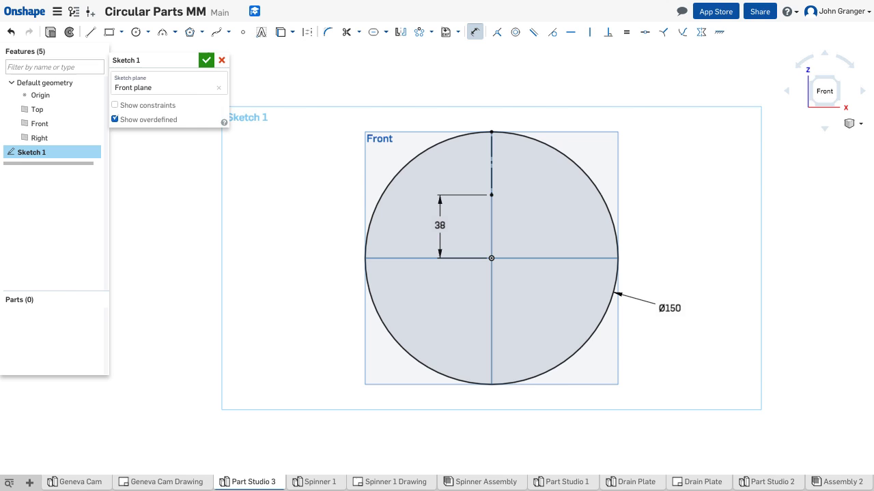
mouse_move(491, 196)
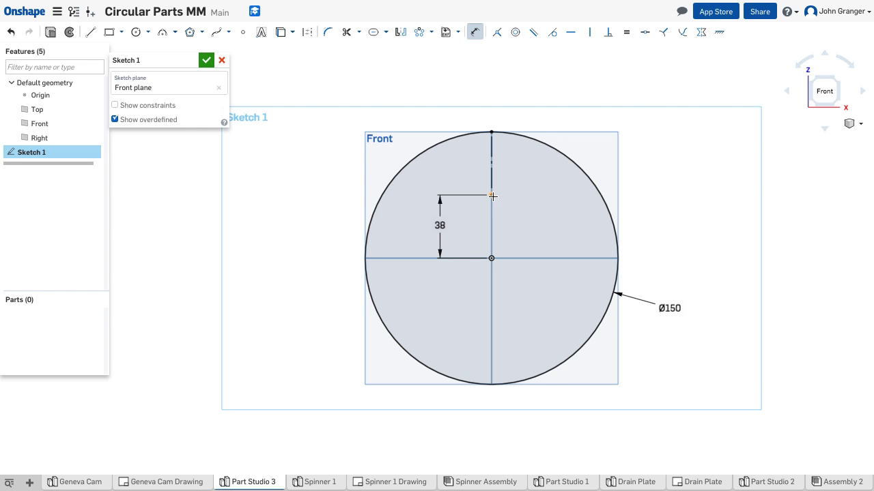
mouse_move(538, 197)
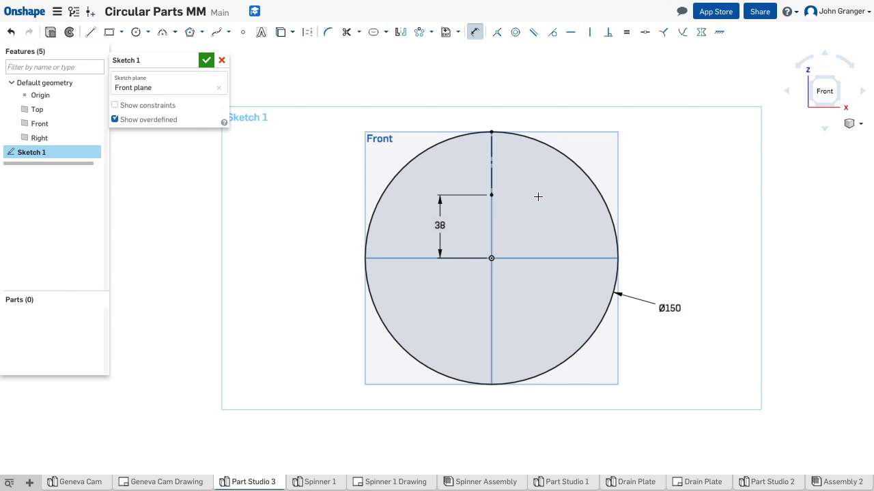
mouse_move(410, 66)
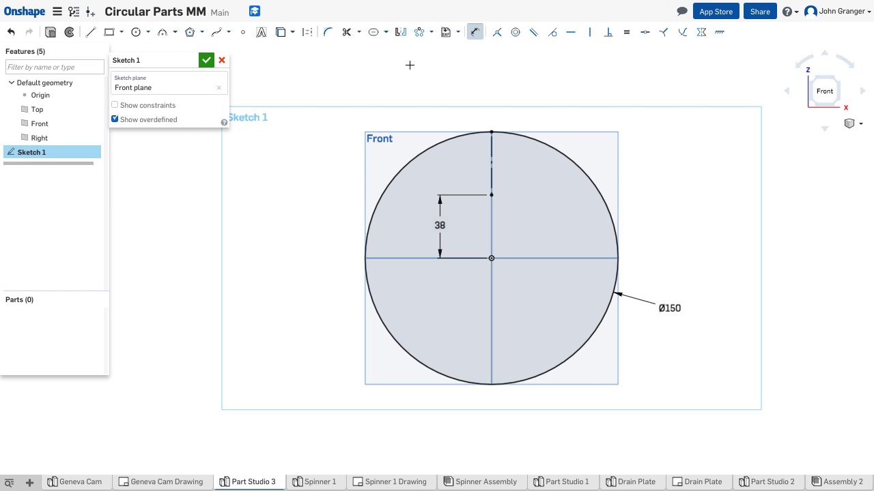
mouse_move(441, 55)
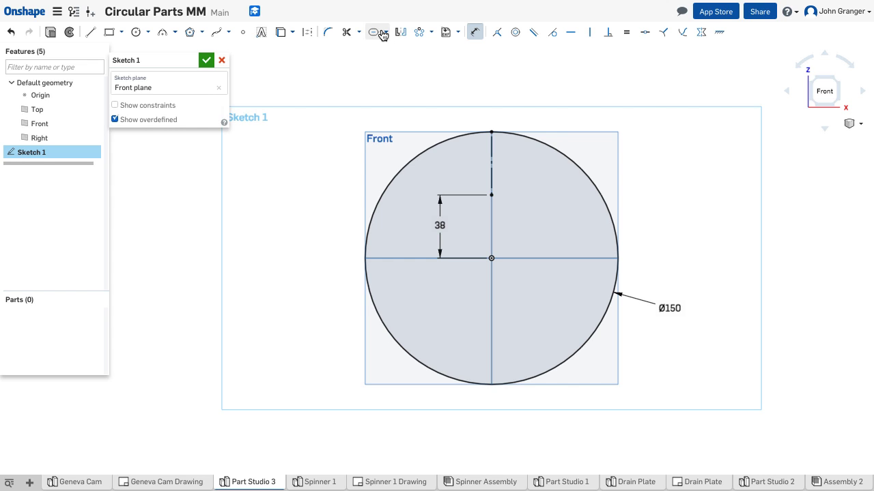
- Create a 12 mm wide slot along the vertical construction line
left_click(374, 32)
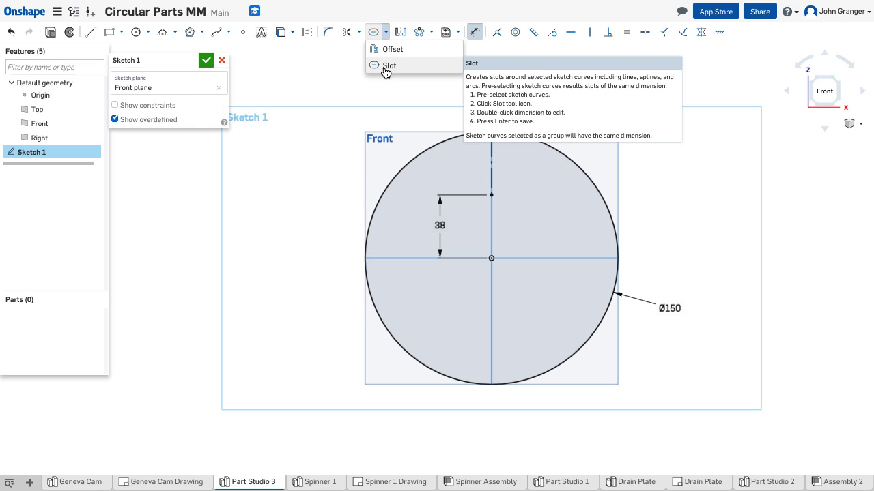
left_click(389, 65)
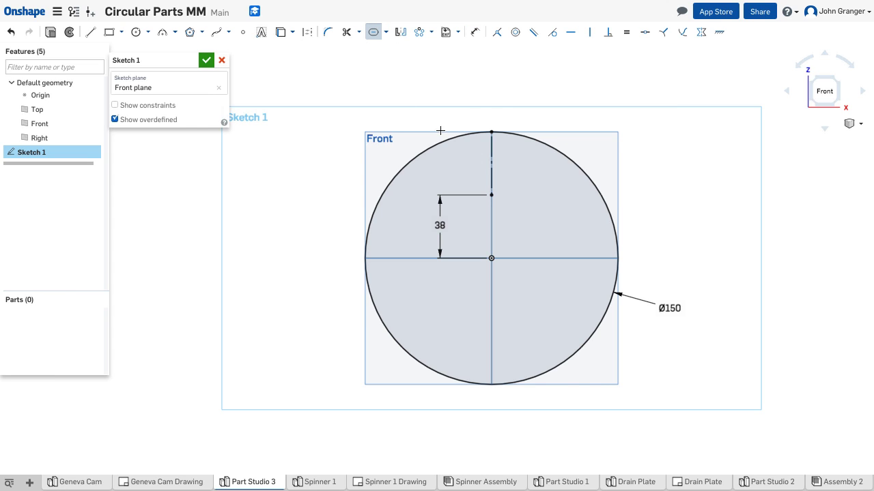
left_click(491, 164)
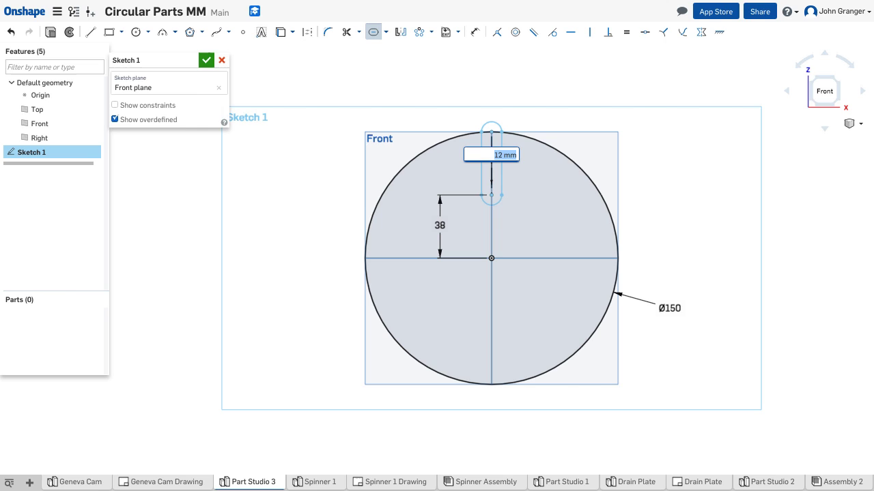
mouse_move(634, 158)
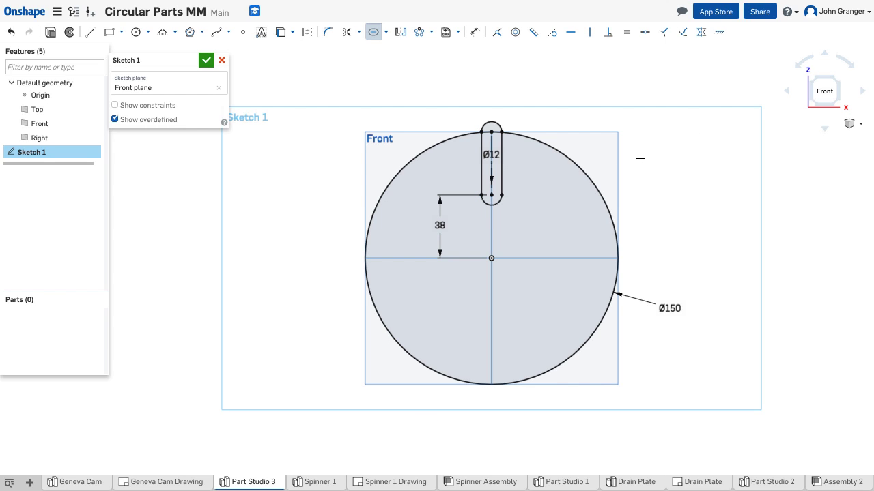
mouse_move(582, 90)
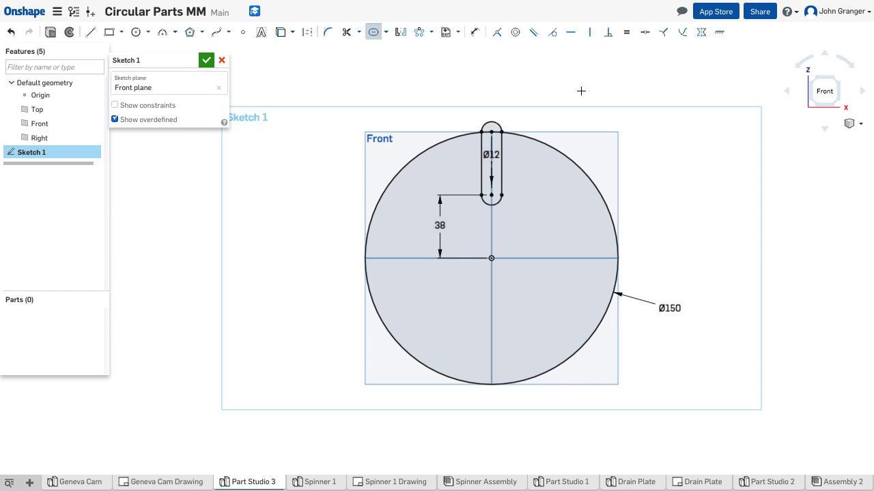
mouse_move(240, 162)
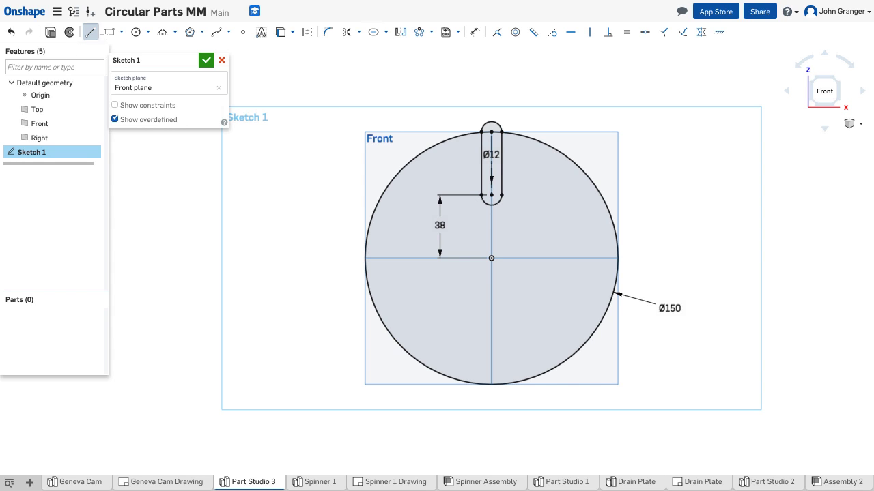
mouse_move(309, 31)
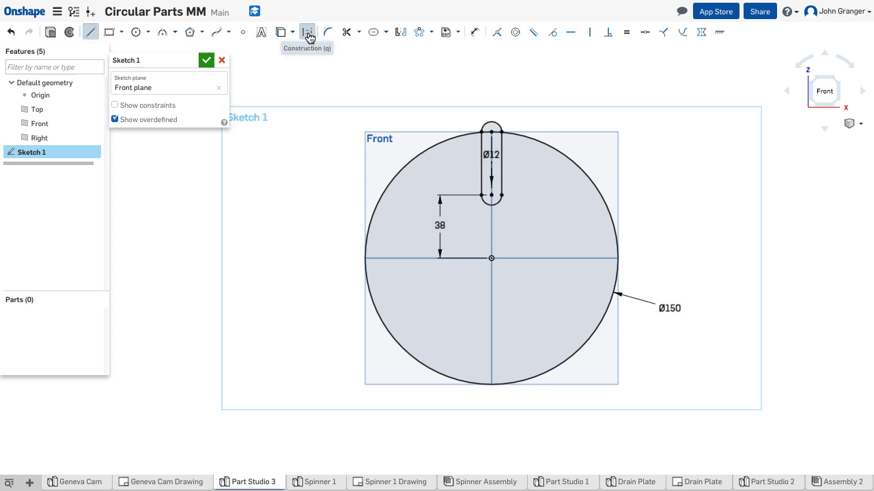
- Draw an angled construction line from the centre, 30° off vertical, 90 mm long
left_click(307, 31)
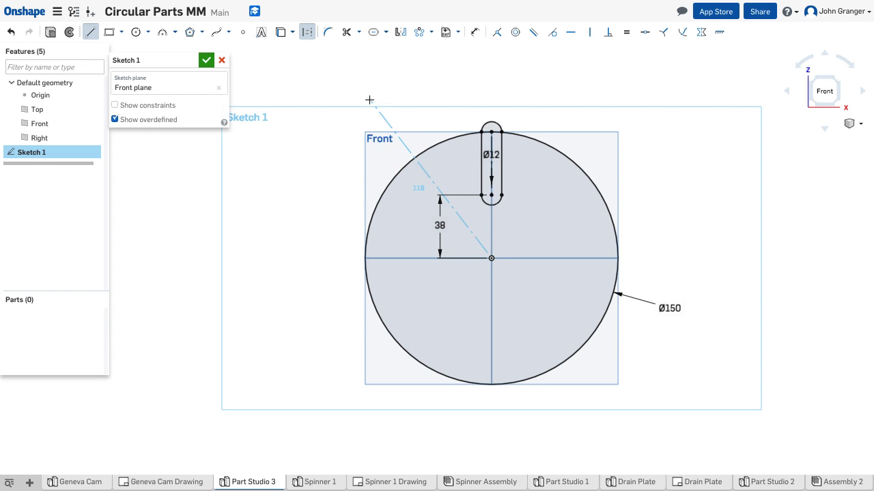
left_click_drag(410, 158, 370, 104)
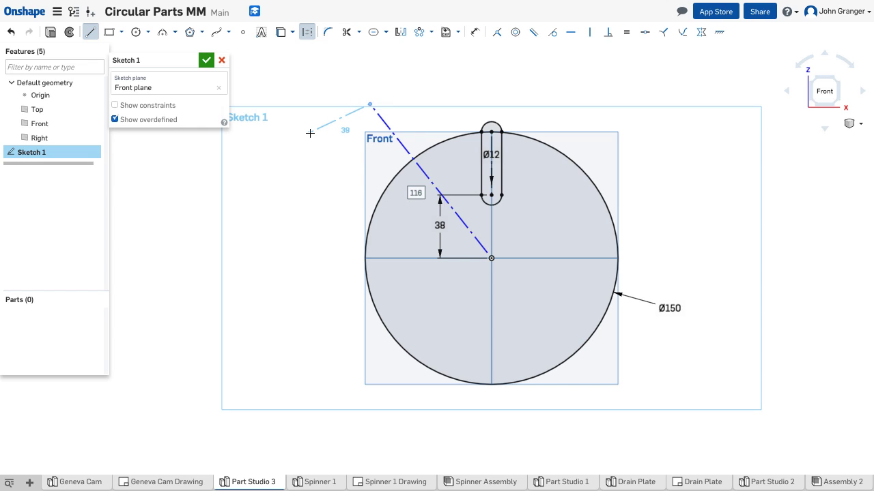
double_click(415, 192)
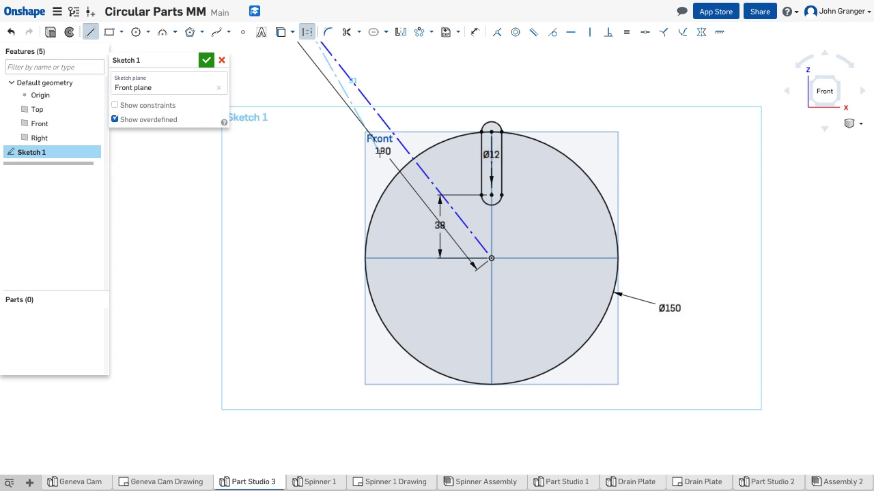
right_click(325, 193)
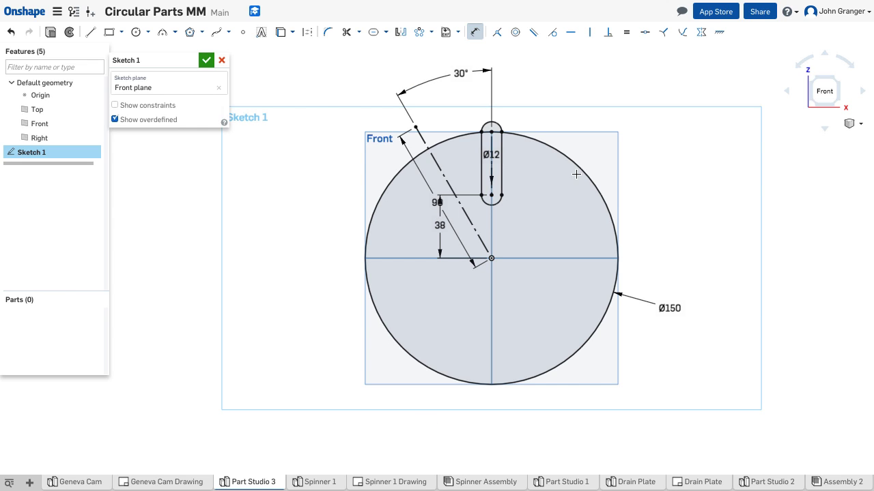
mouse_move(454, 102)
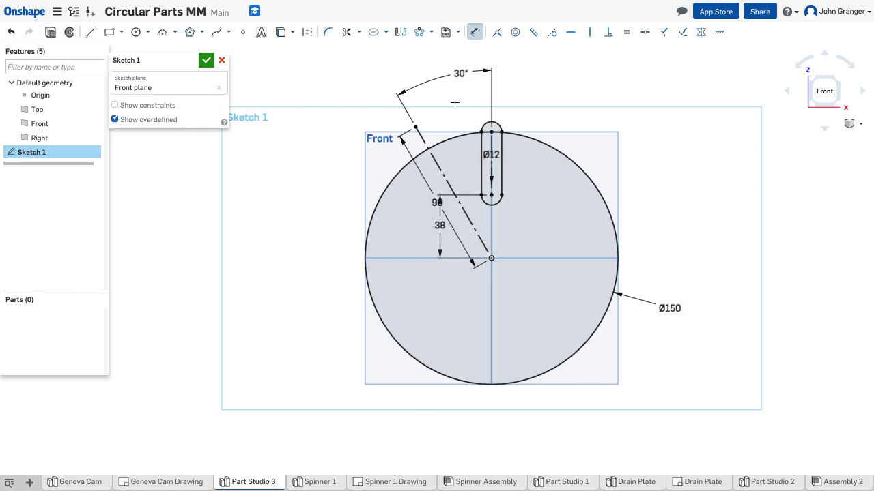
mouse_move(456, 120)
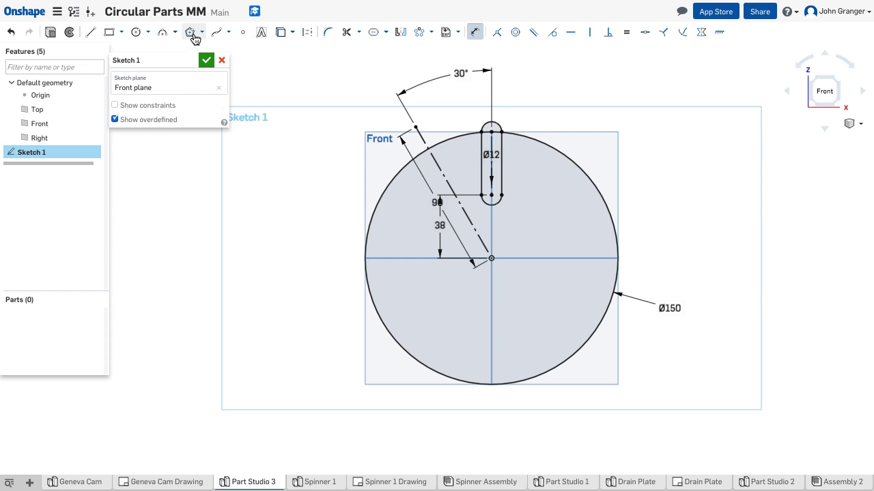
- Draw a centre-point R30 arc across the rim at the end of the 90 mm line
left_click(174, 33)
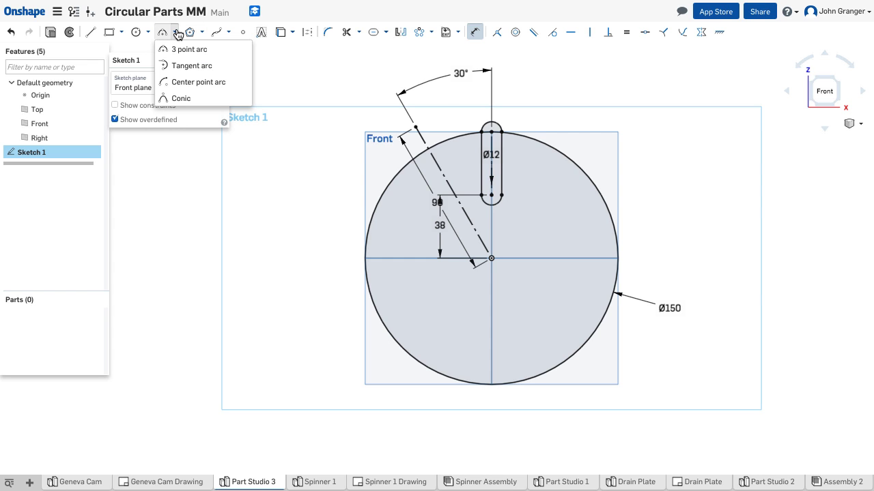
mouse_move(196, 82)
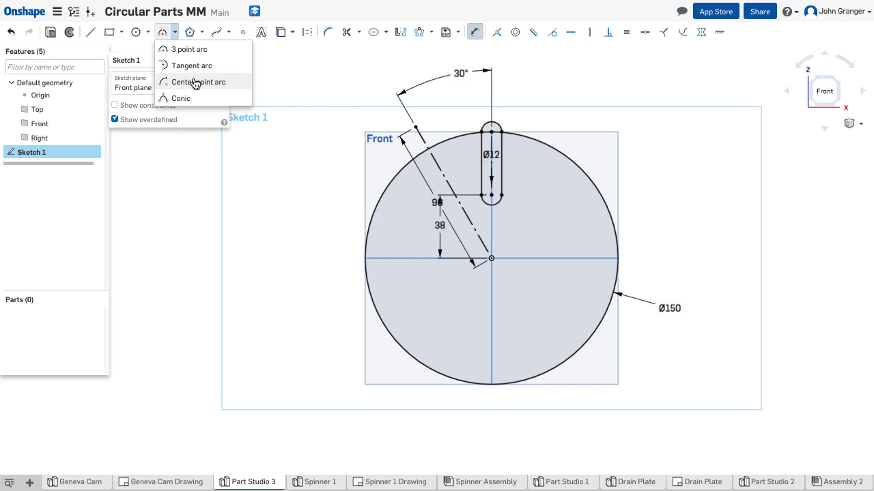
left_click(198, 82)
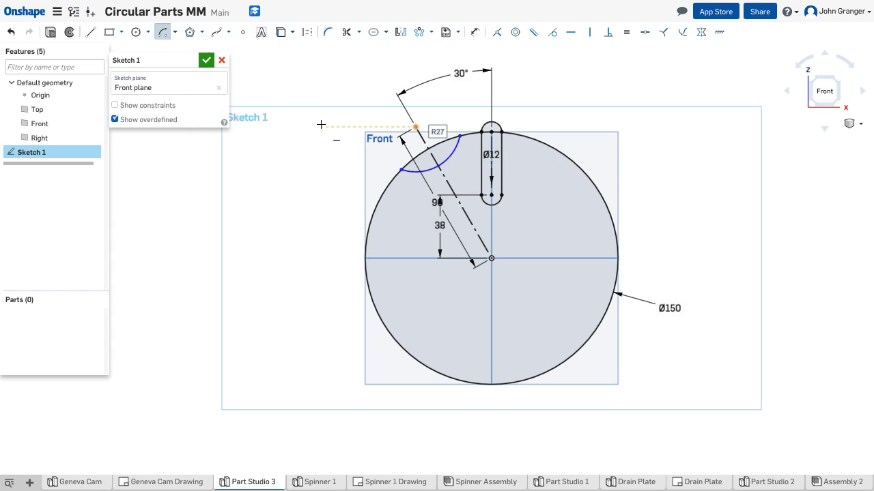
mouse_move(336, 137)
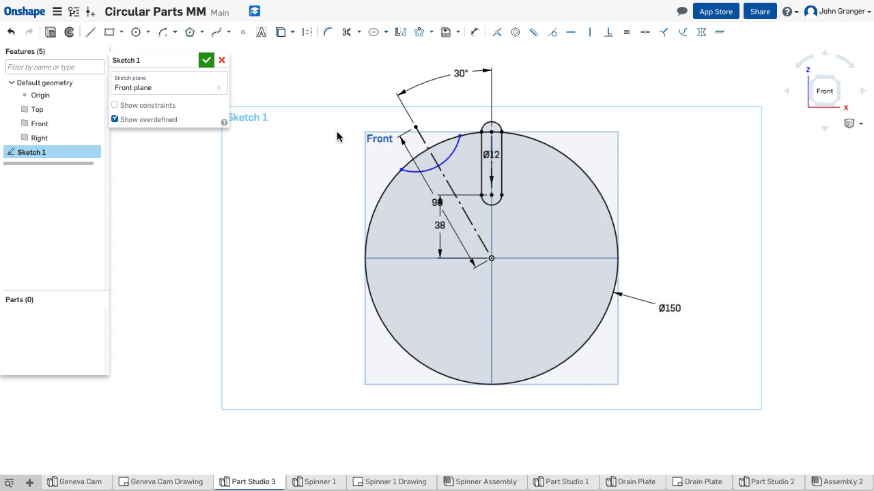
mouse_move(453, 153)
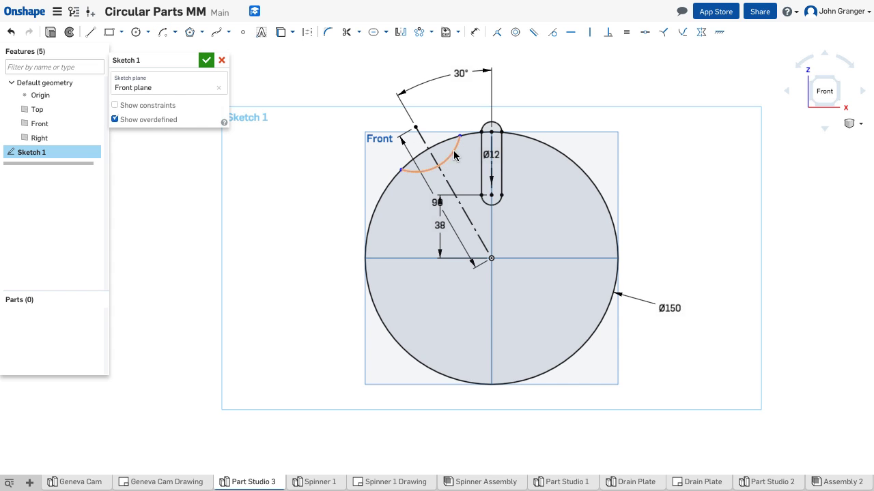
left_click(475, 31)
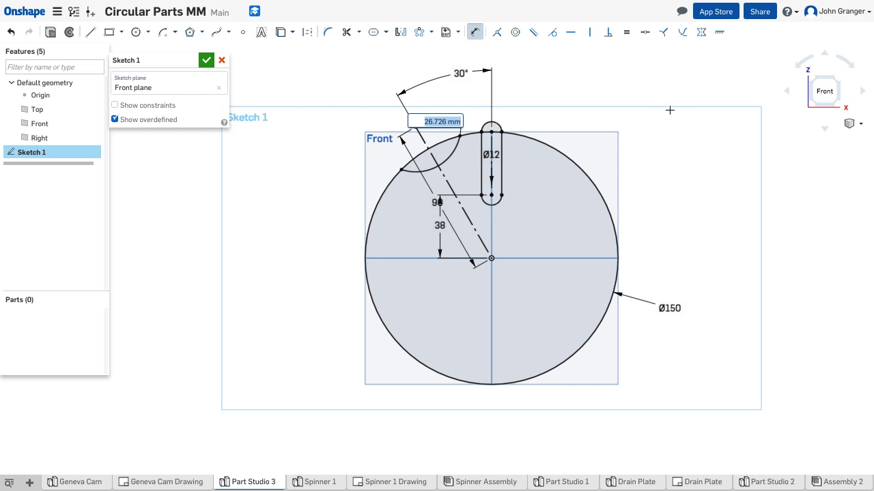
mouse_move(663, 112)
type("R30")
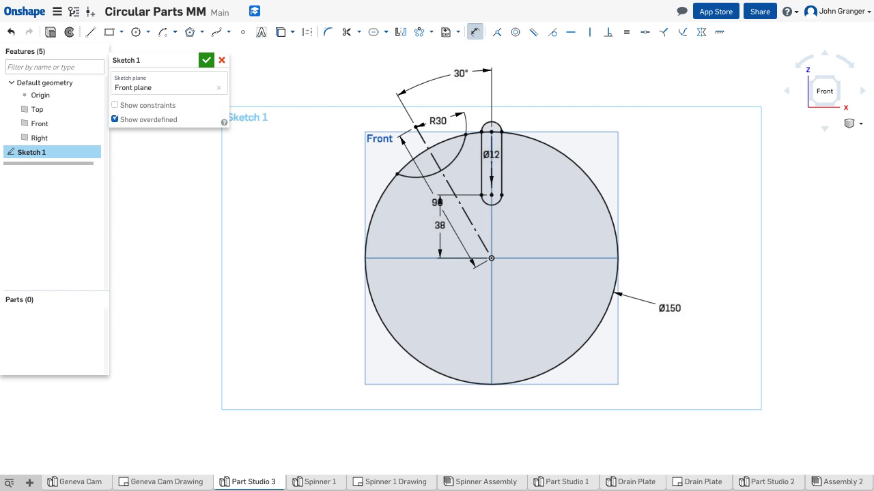
mouse_move(723, 123)
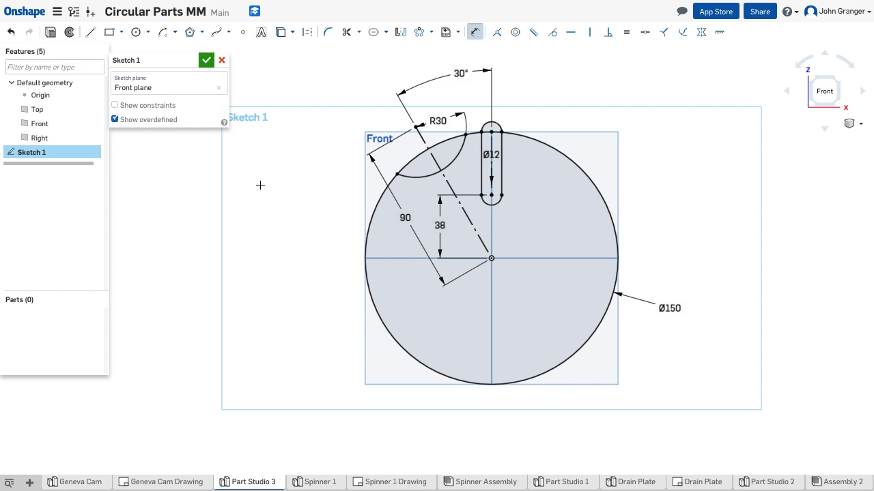
mouse_move(419, 33)
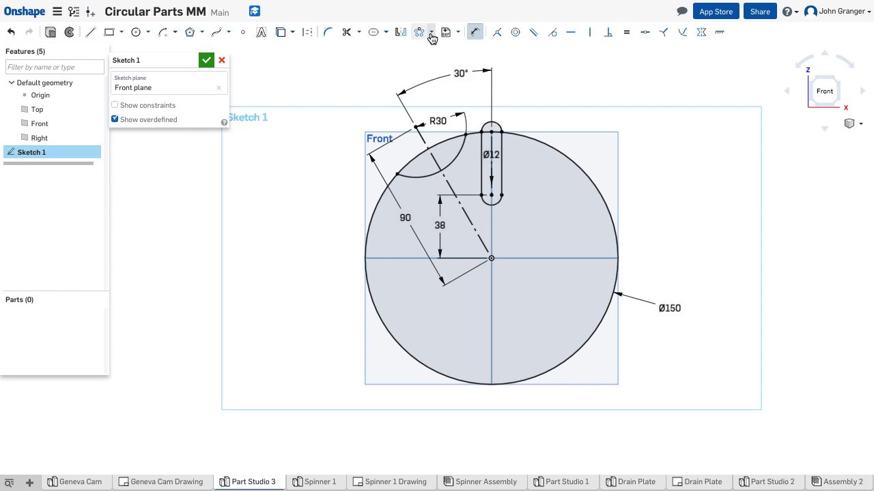
- Start a circular sketch pattern for the slot and rim arc
left_click(420, 31)
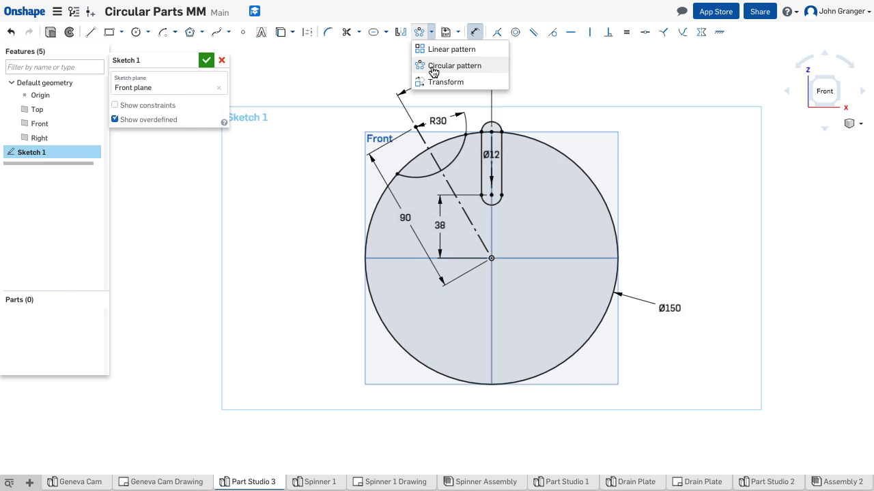
mouse_move(453, 66)
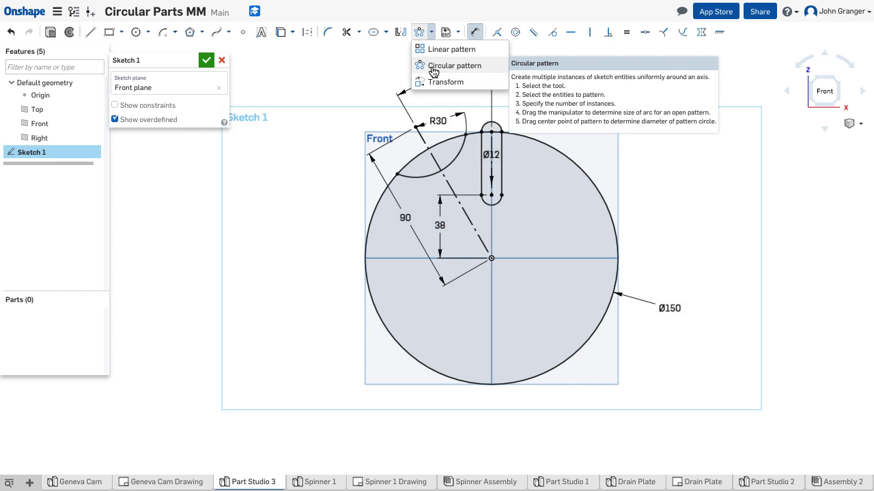
left_click(434, 66)
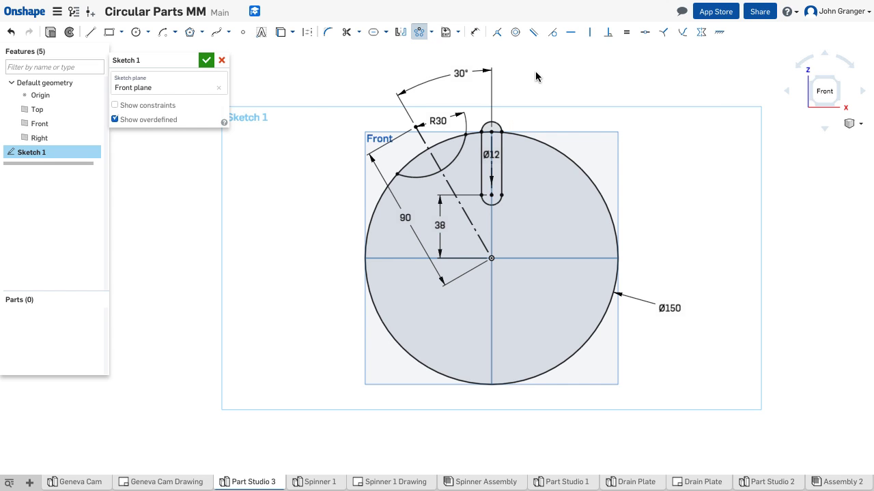
mouse_move(462, 167)
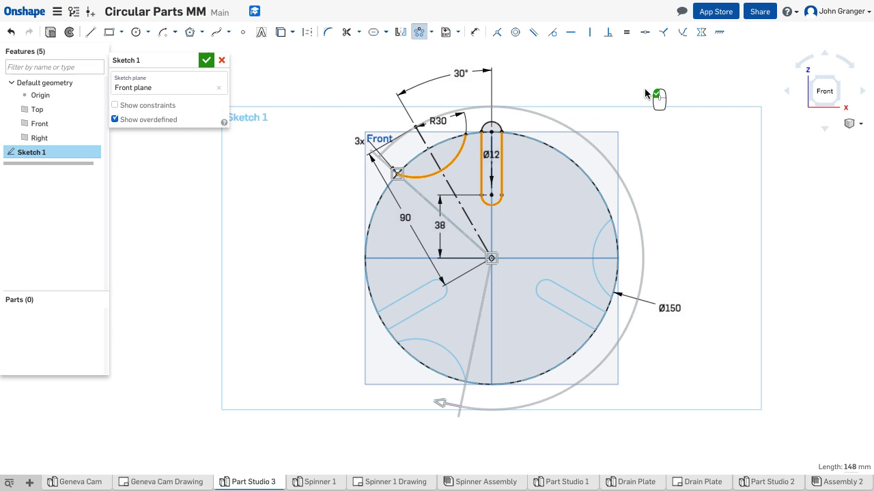
mouse_move(672, 126)
type("6")
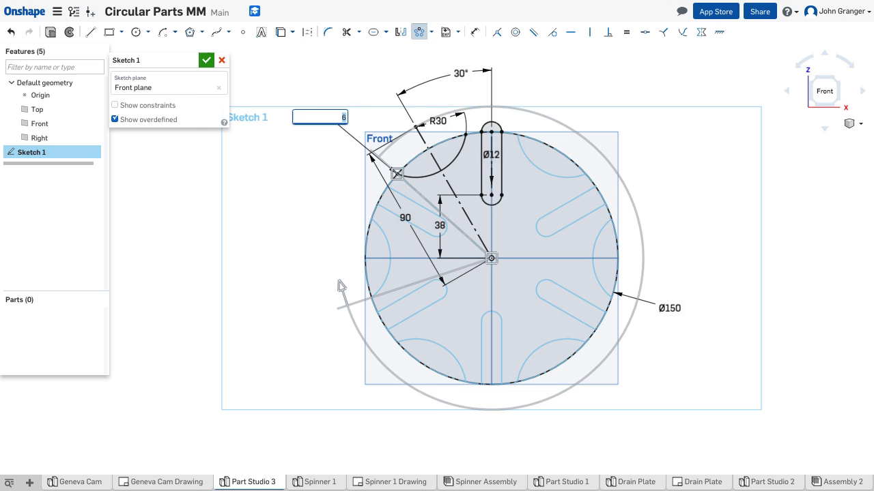
mouse_move(328, 325)
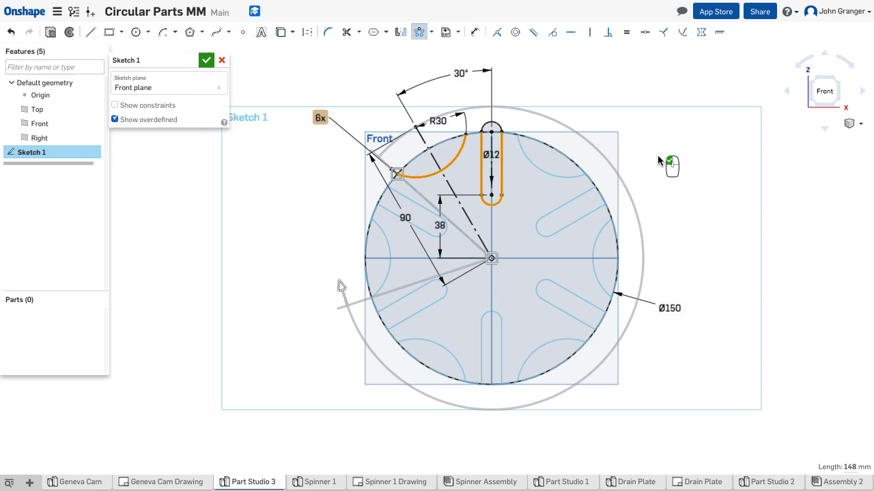
mouse_move(658, 158)
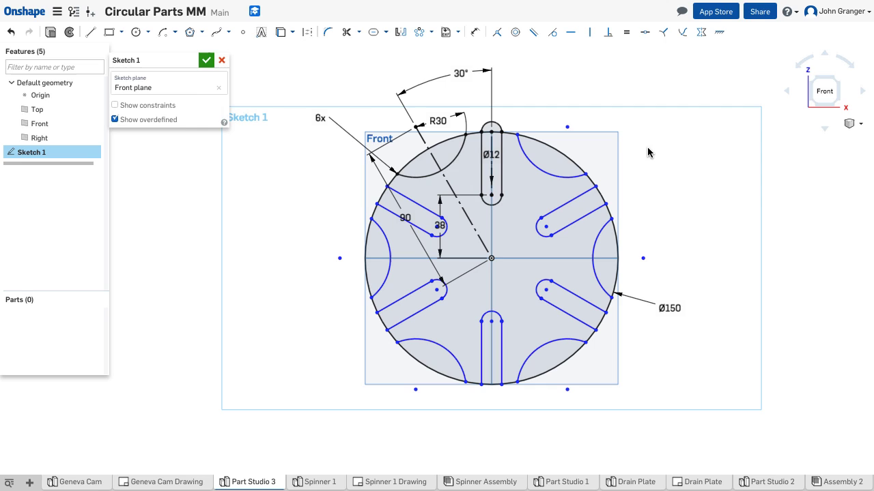
mouse_move(763, 207)
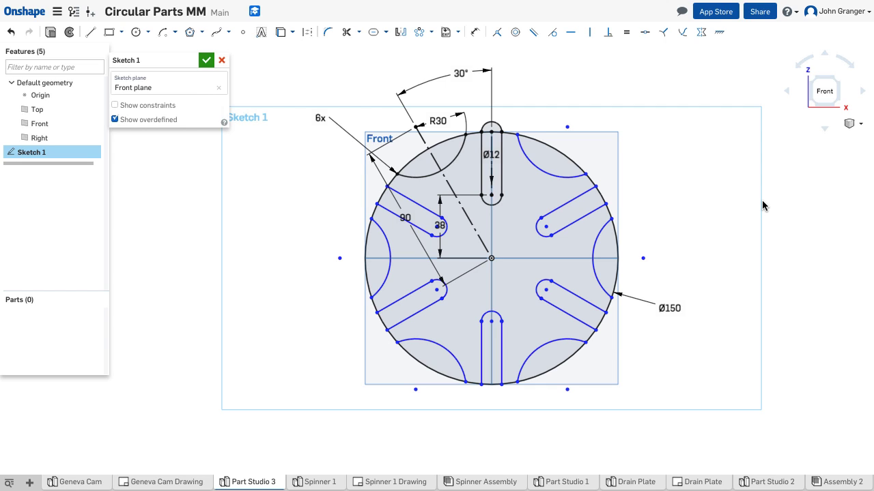
mouse_move(715, 169)
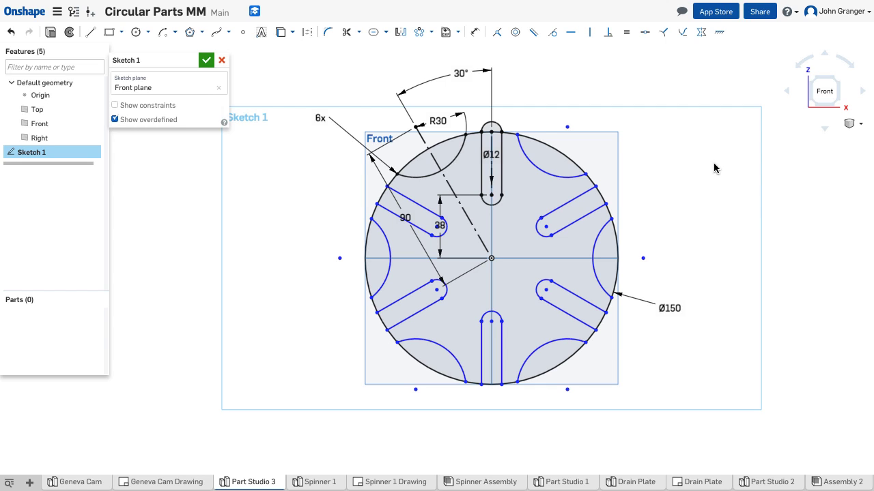
mouse_move(642, 244)
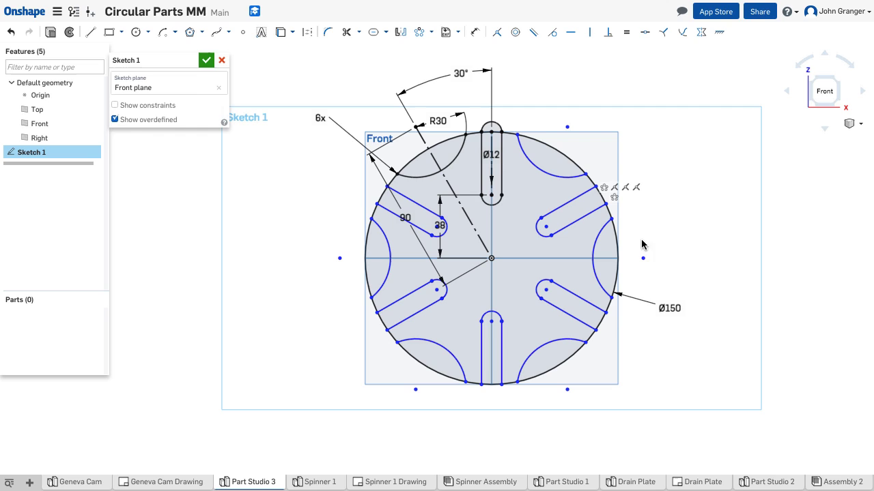
mouse_move(731, 197)
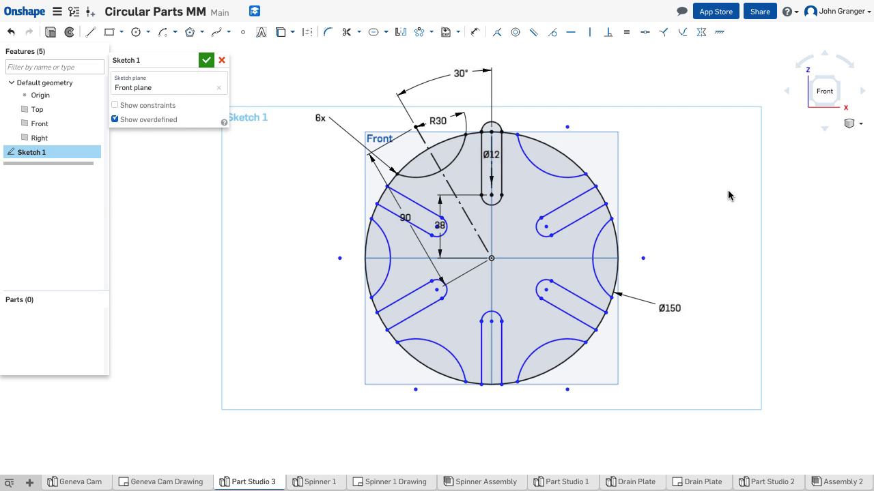
mouse_move(724, 194)
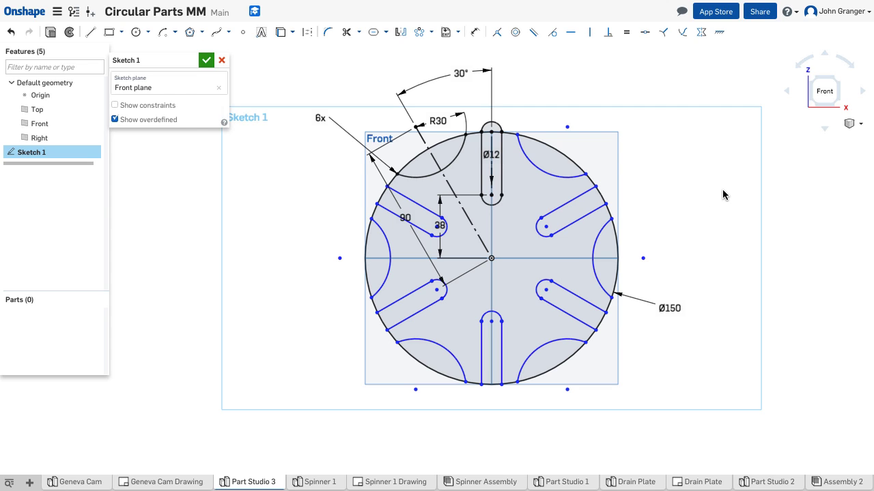
mouse_move(723, 191)
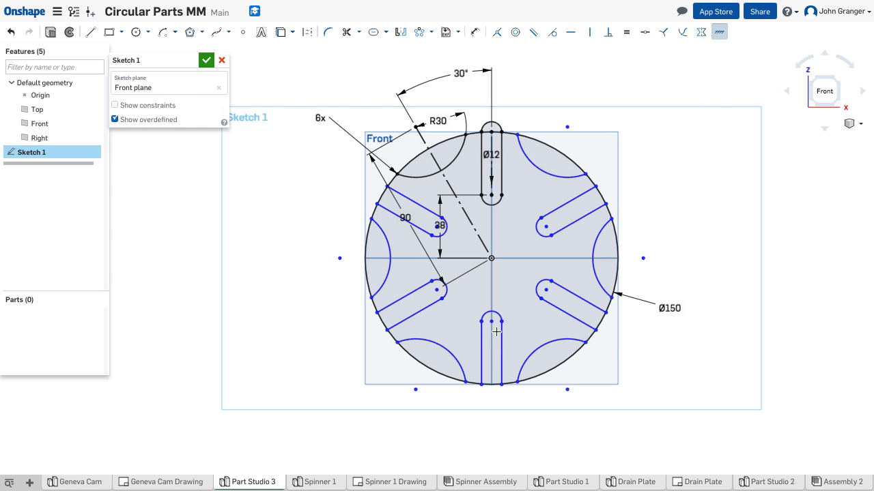
mouse_move(491, 325)
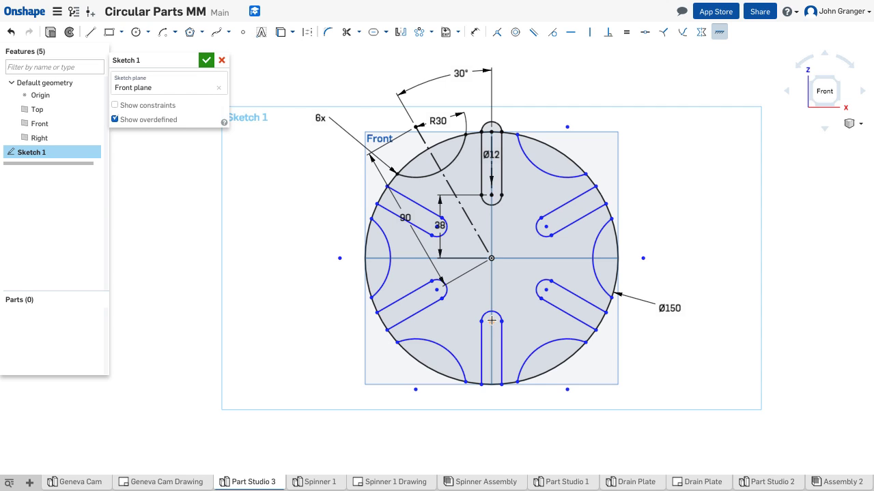
- Apply the 6-instance circular pattern of the slot and R30 notch about the disc centre
left_click(762, 191)
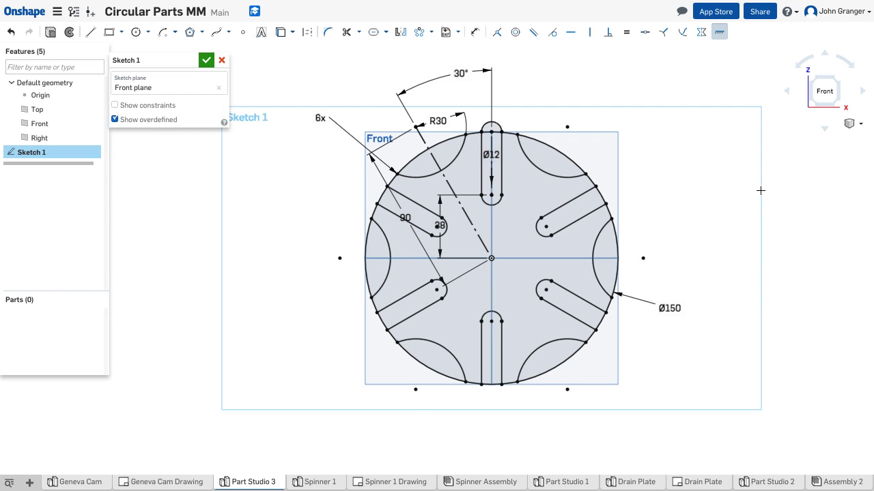
mouse_move(723, 185)
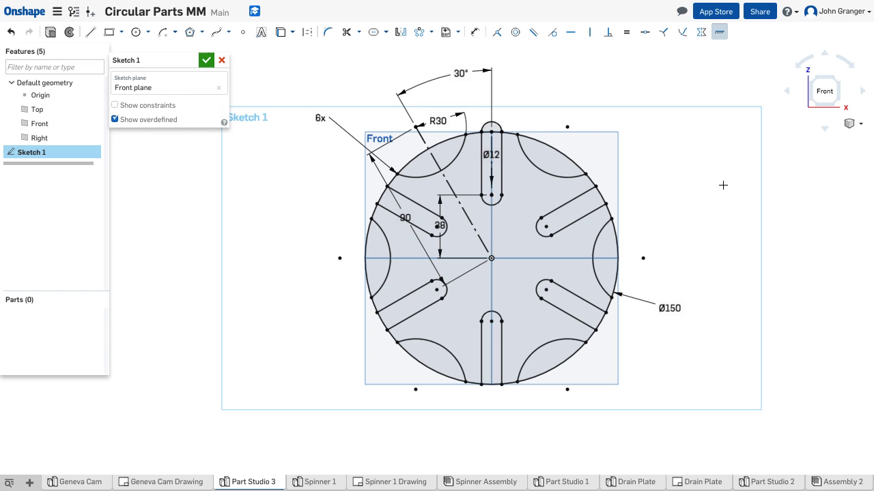
mouse_move(710, 189)
type("45")
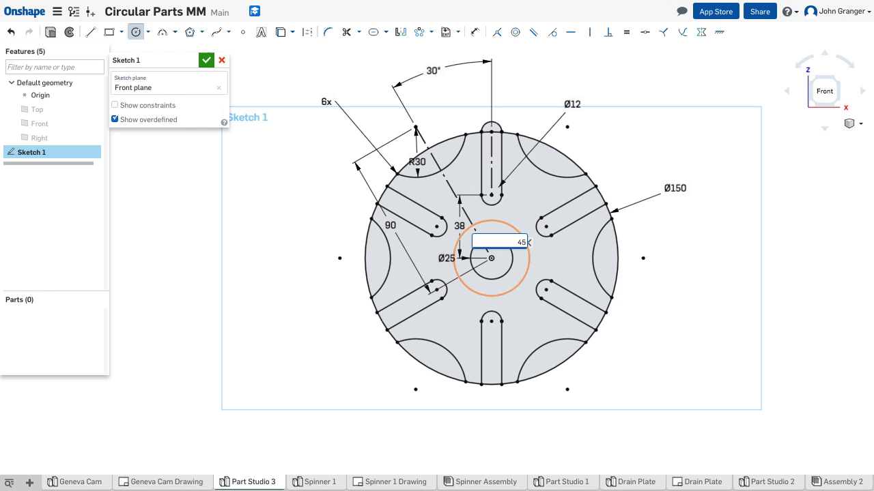
- Confirm the Ø45 hub circle diameter alongside the Ø25 centre circle
key("Return")
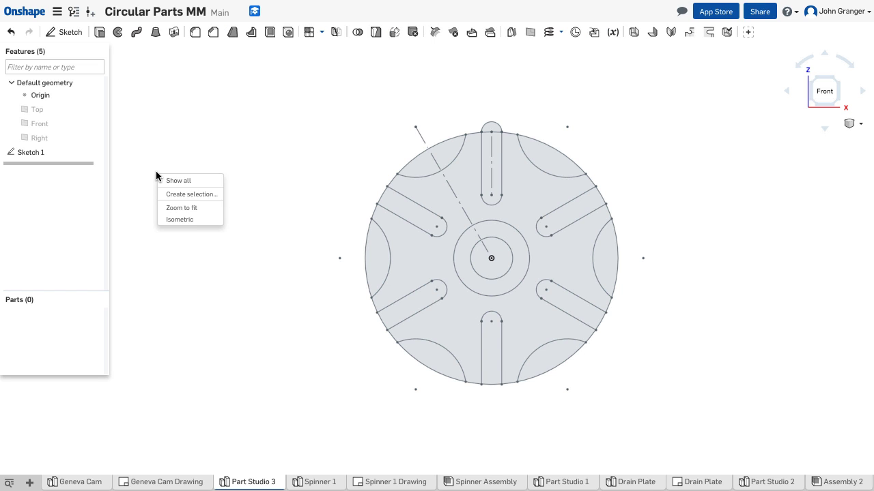
- Extrude the plate regions of the sketch 5 mm into a solid slotted plate (Part 1)
left_click(180, 219)
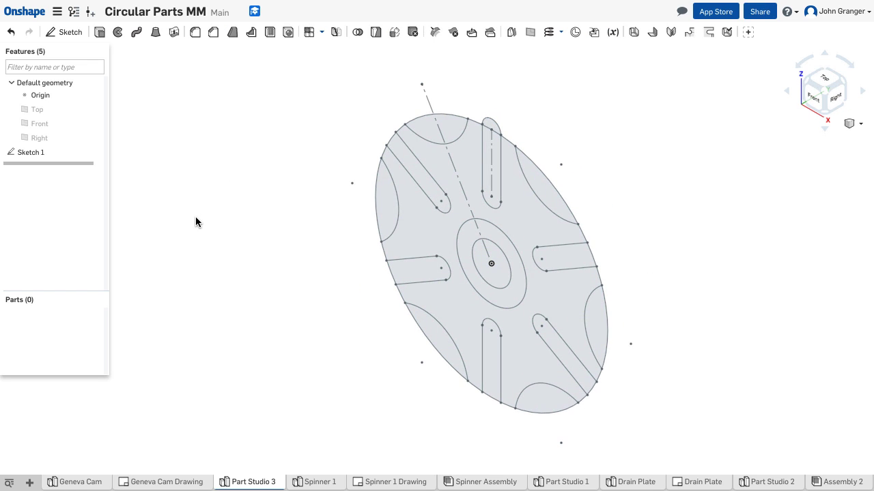
mouse_move(98, 32)
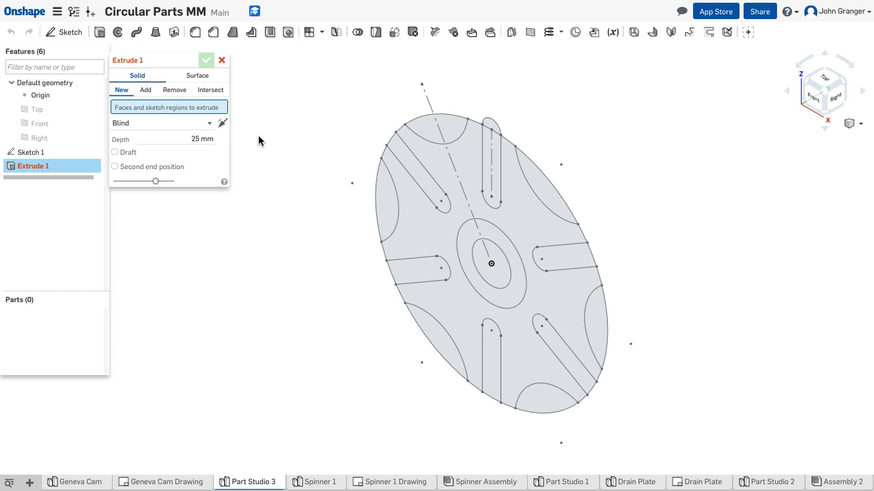
mouse_move(327, 185)
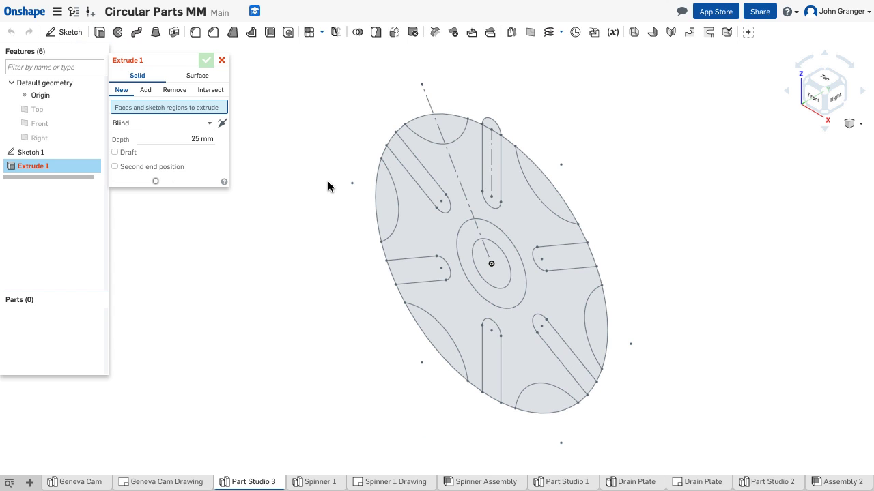
mouse_move(263, 232)
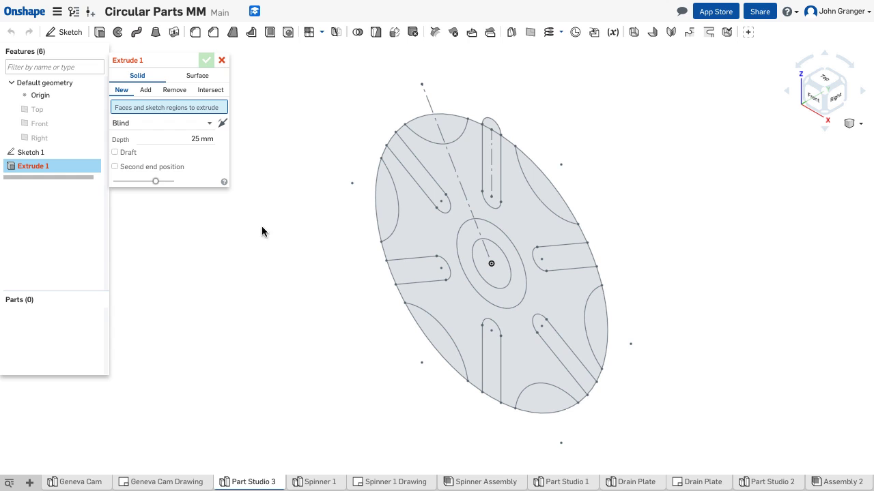
left_click(477, 273)
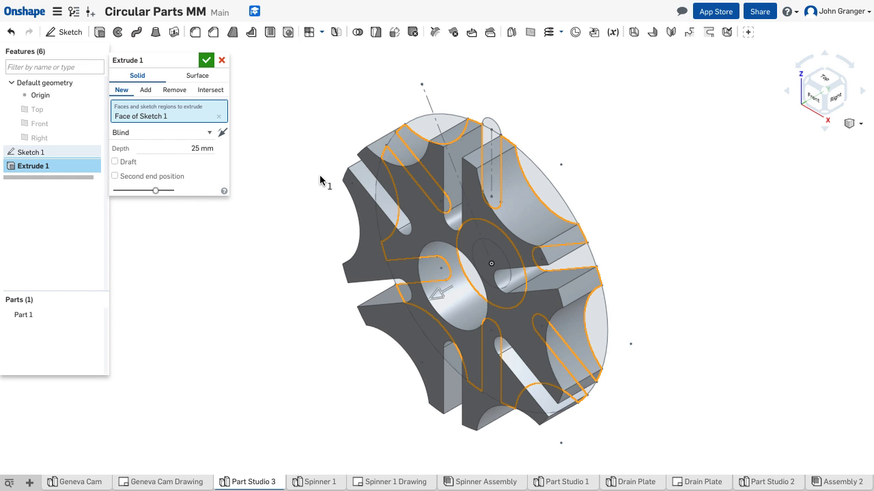
mouse_move(183, 132)
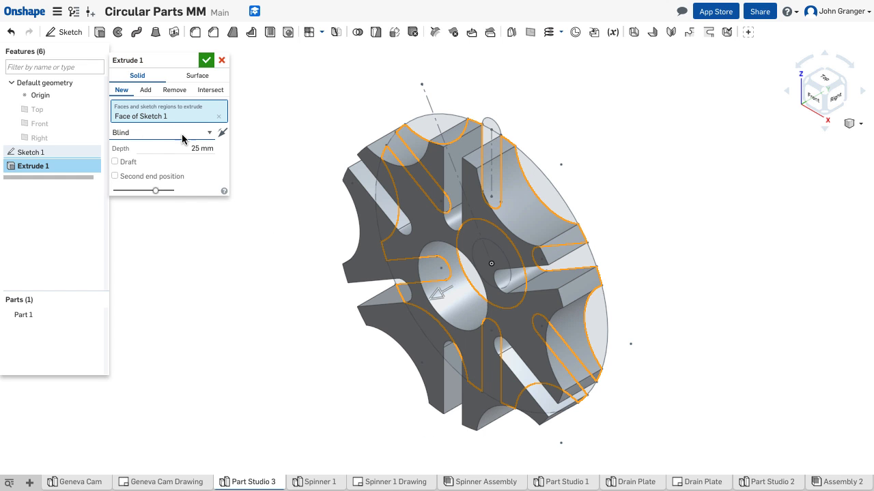
mouse_move(266, 162)
type("5")
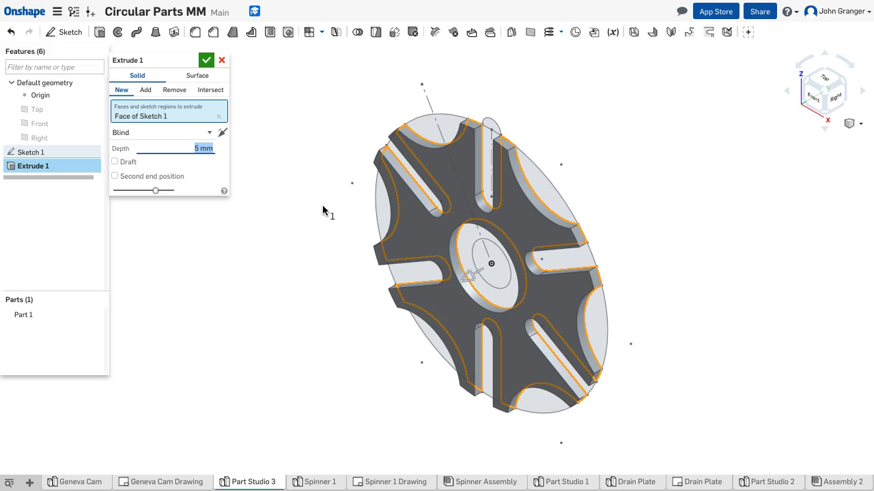
left_click(206, 61)
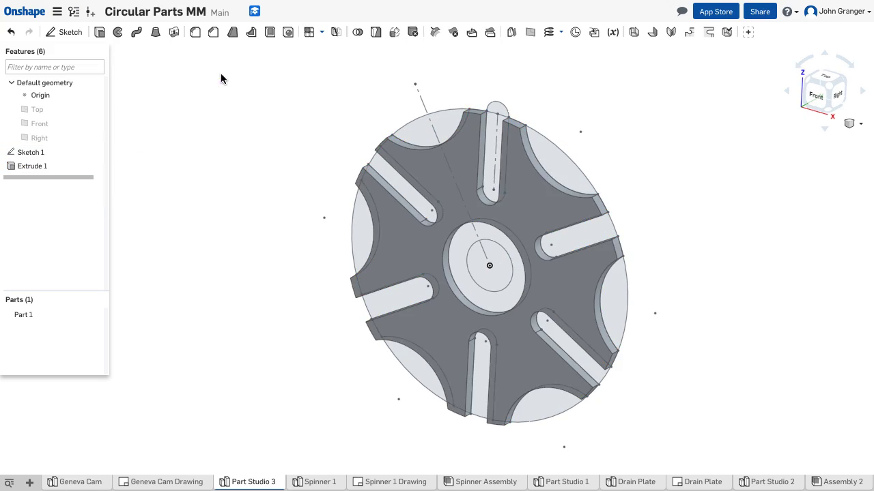
left_click(166, 480)
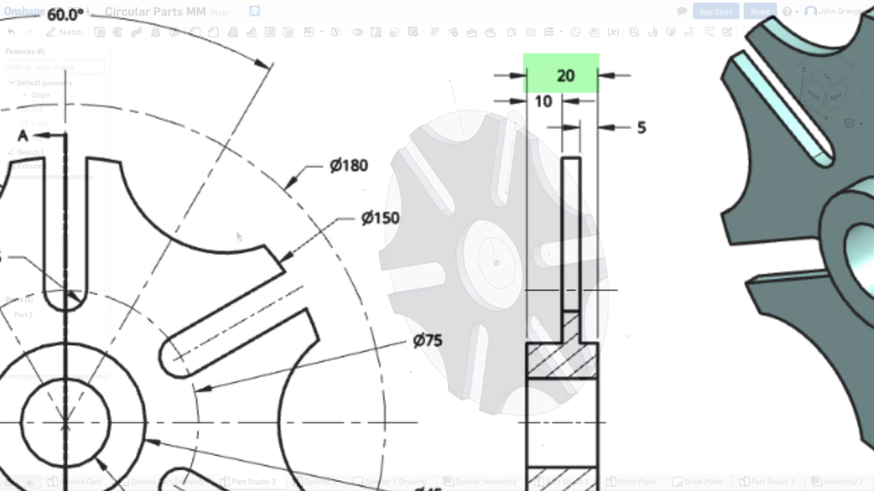
- Start a new Extrude feature for the hub on the 5 mm plate
left_click(249, 480)
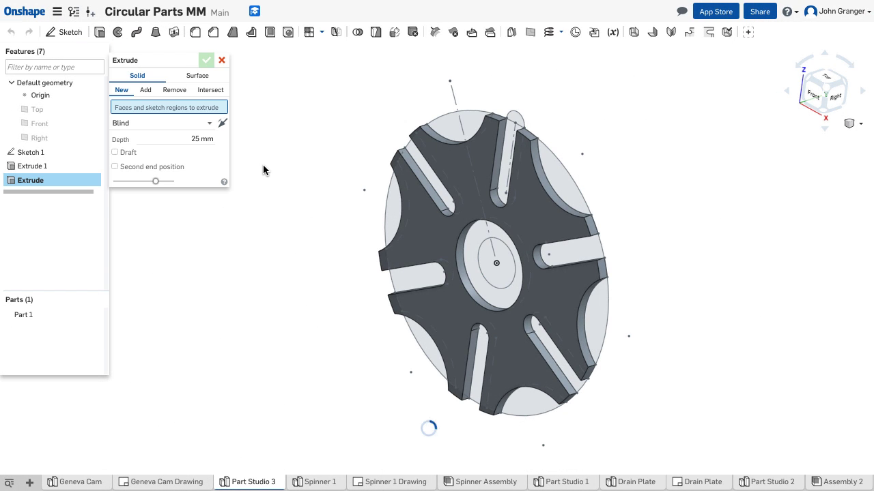
- Select the Ø45/Ø25 hub ring region and set the Add extrude depth to 15 mm
left_click(484, 262)
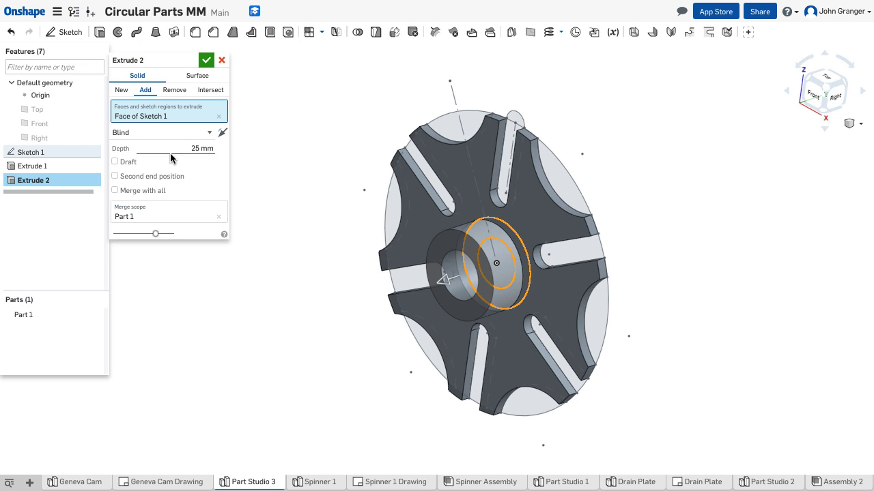
mouse_move(309, 181)
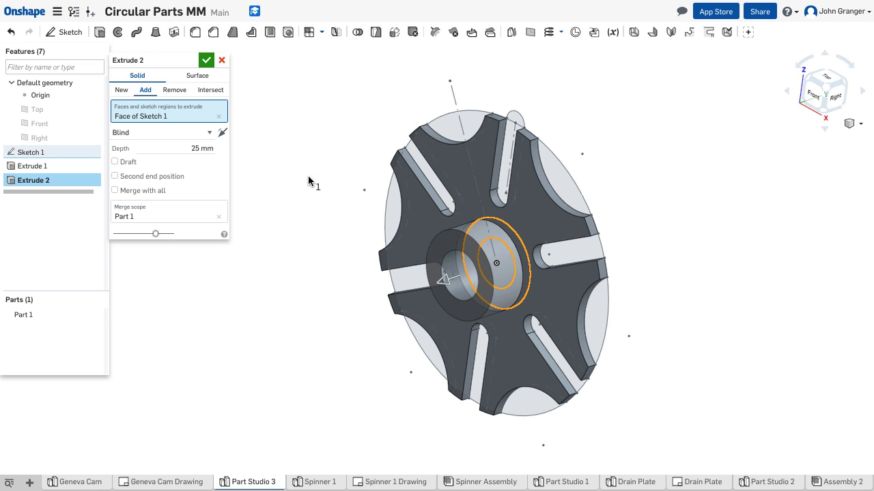
left_click_drag(308, 182, 672, 253)
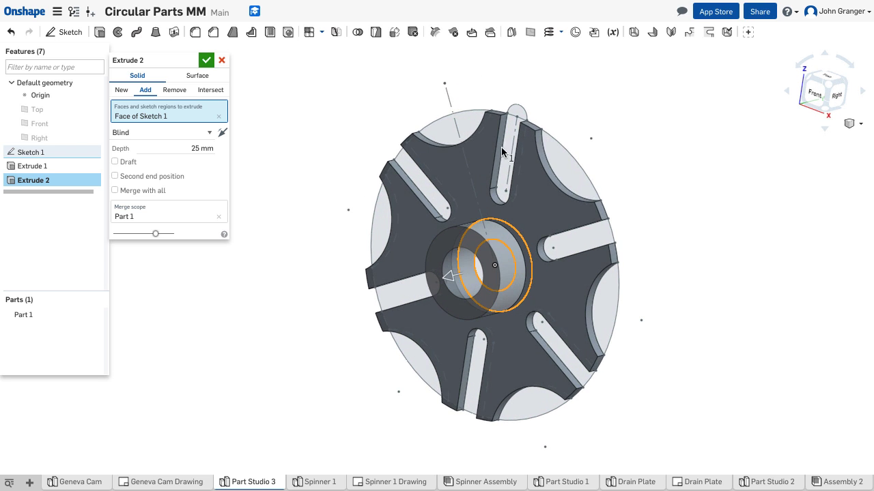
triple_click(202, 148)
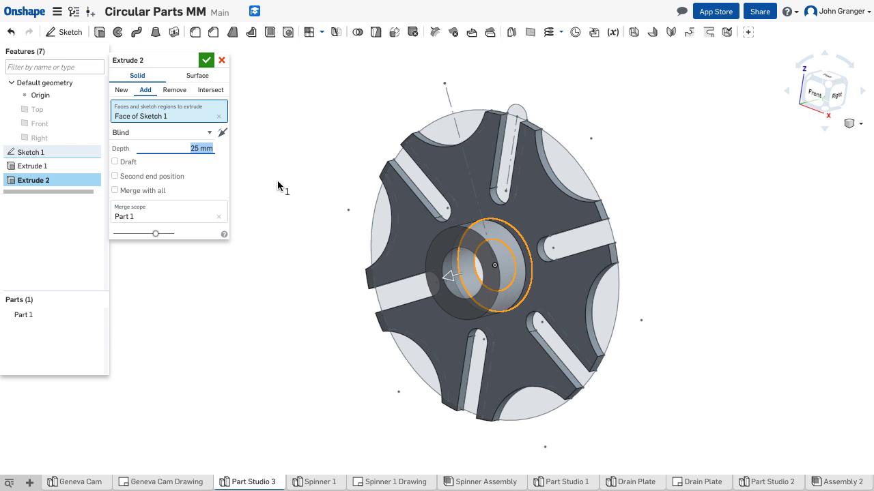
type("15 mm")
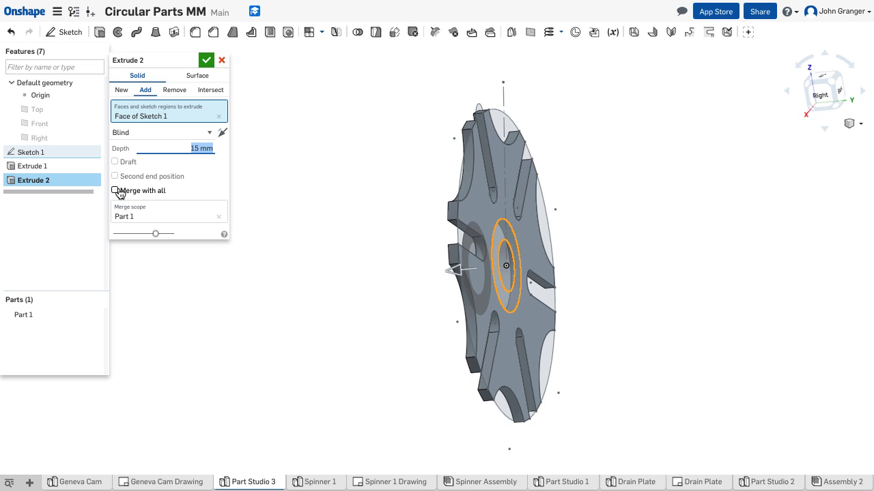
- Enable a second end position at 5 mm and confirm the two-sided hub extrusion
left_click(115, 175)
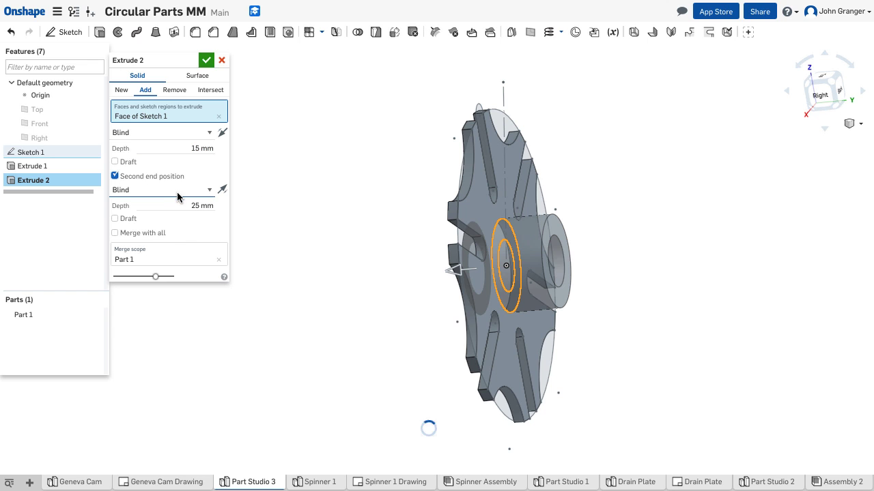
triple_click(185, 204)
type("5")
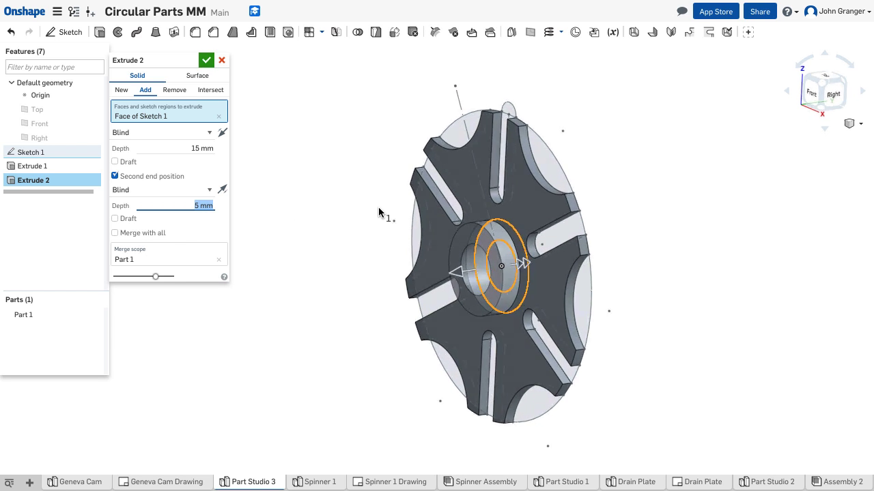
left_click_drag(499, 266, 505, 259)
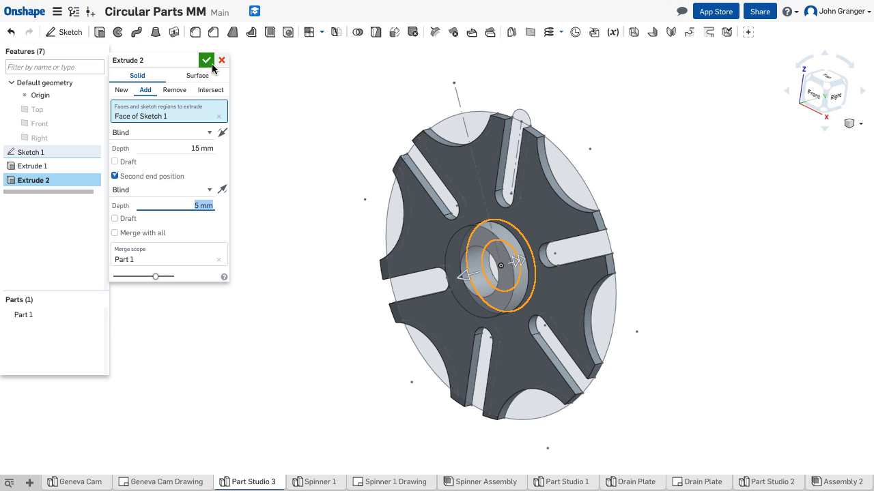
left_click(206, 60)
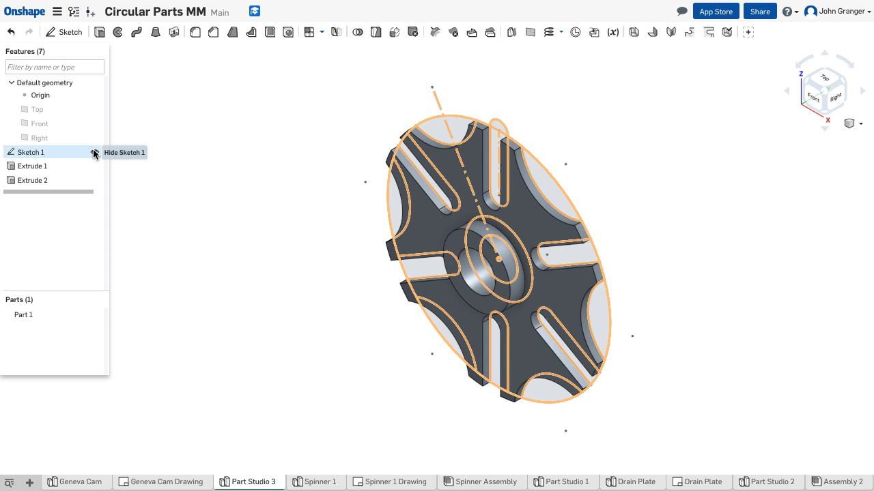
- Hide Sketch 1 so only the solid spinner with its raised hub shows
left_click(93, 153)
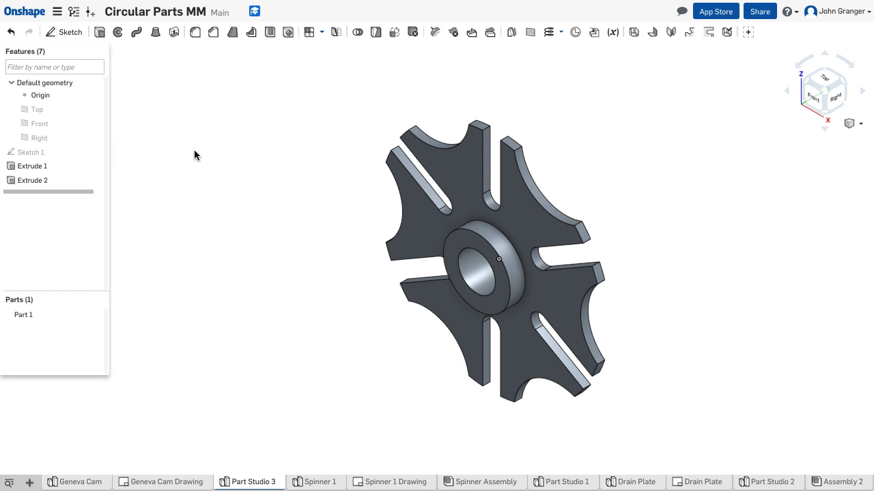
mouse_move(188, 166)
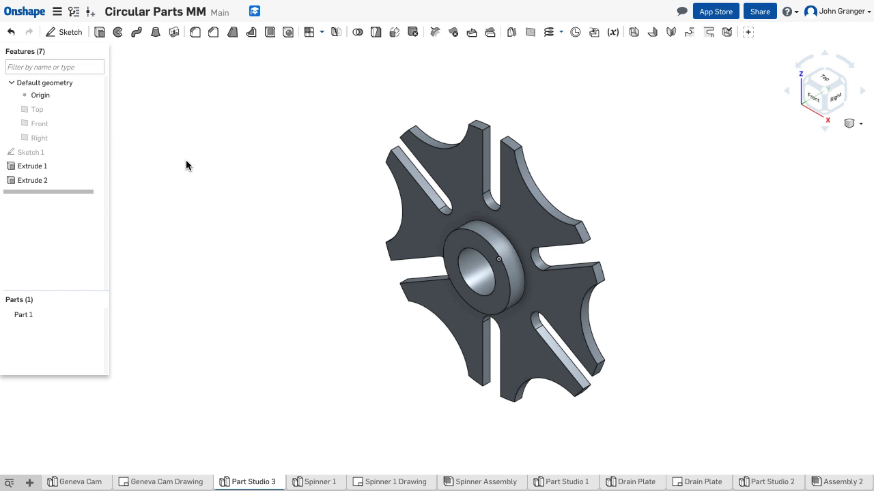